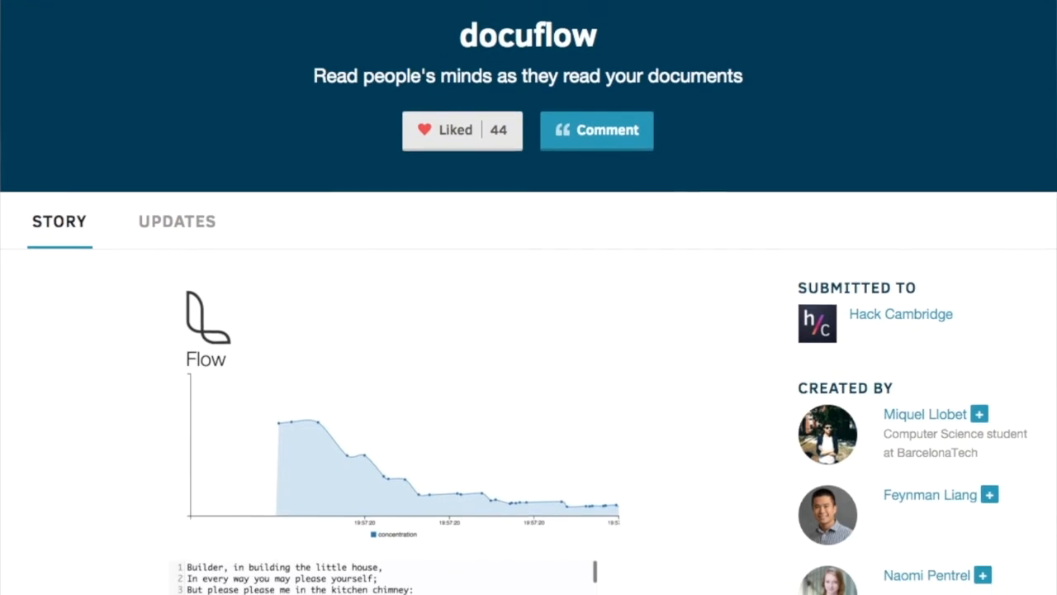
pyautogui.scroll(-3)
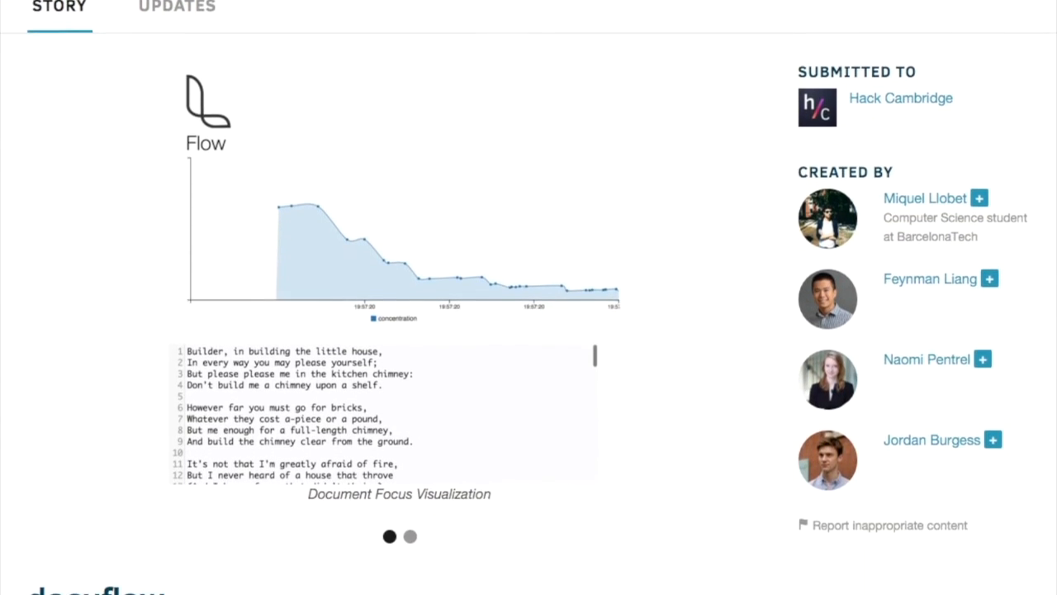
pyautogui.scroll(-3)
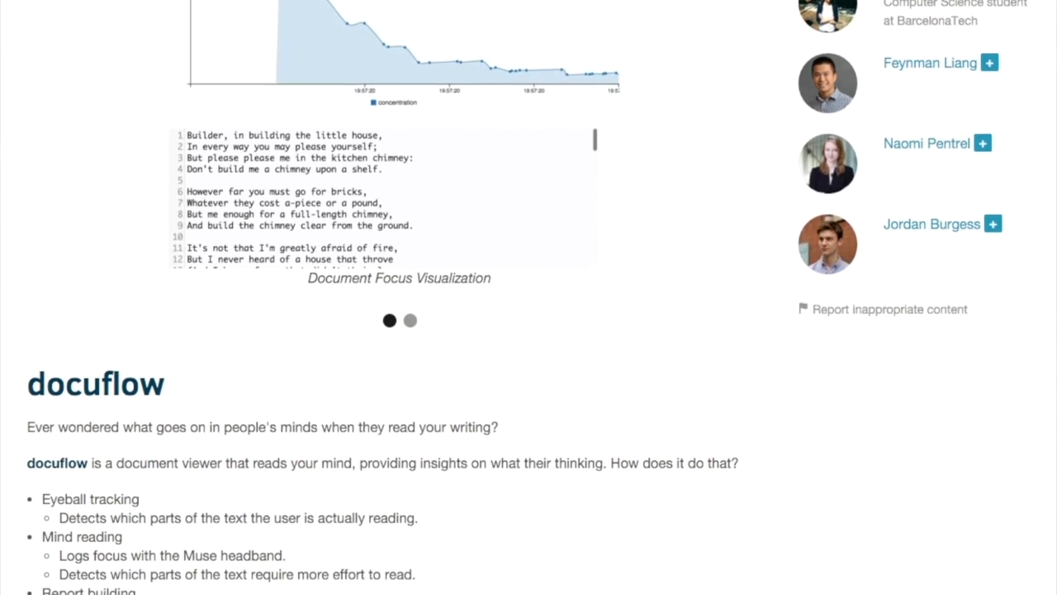
pyautogui.scroll(-3)
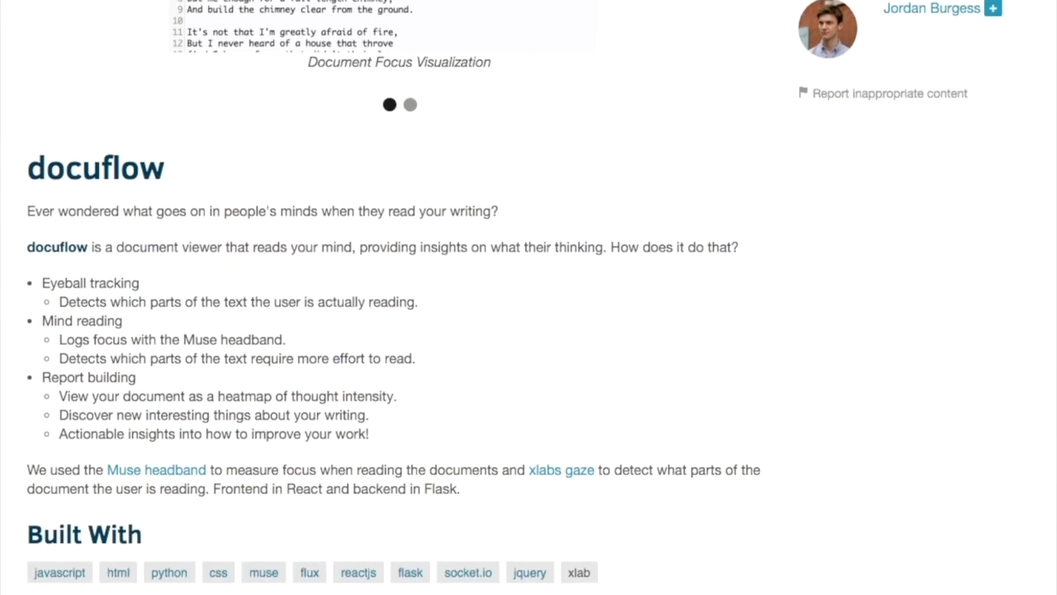
pyautogui.scroll(-3)
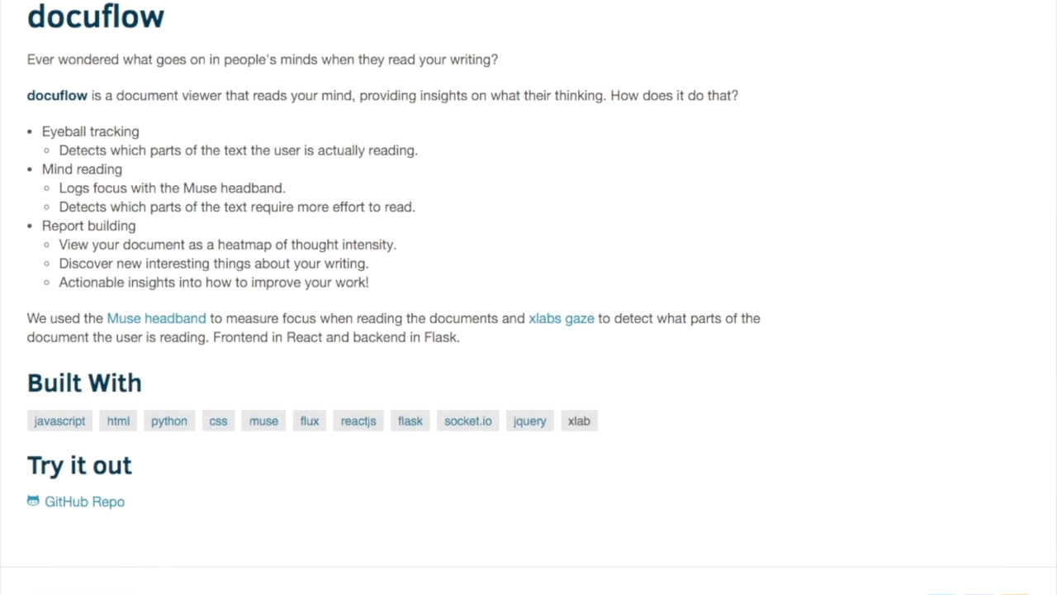